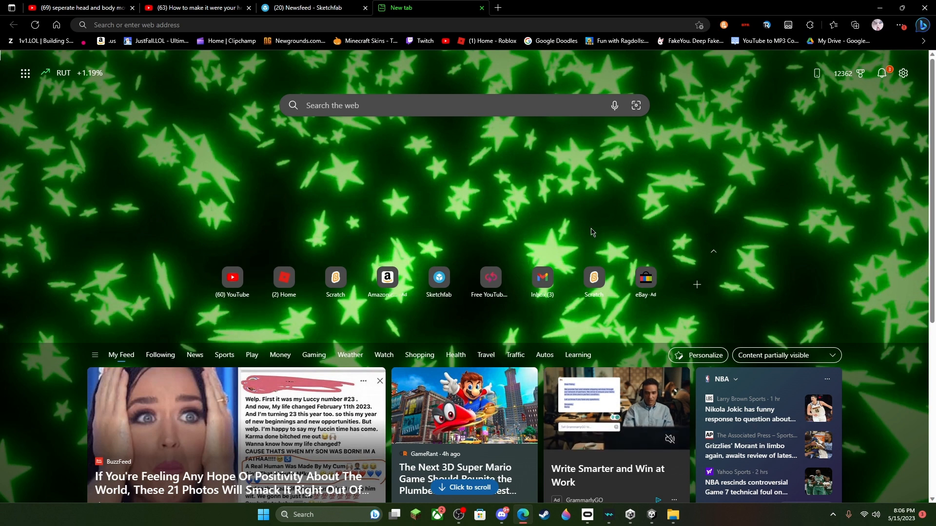
mouse_move(528, 208)
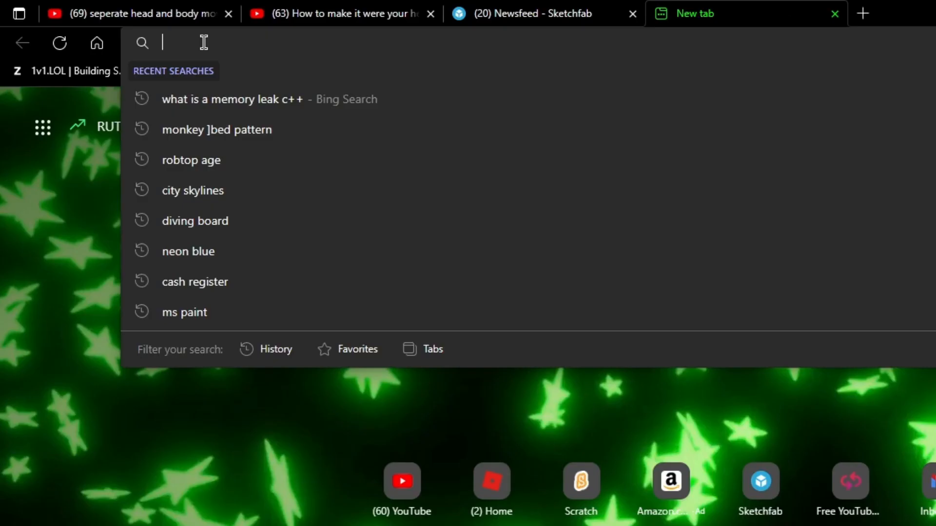
Navigate to the Soundtrap site from the address bar so the projects page loads.
type("soundtrap.com/home/creator/projects")
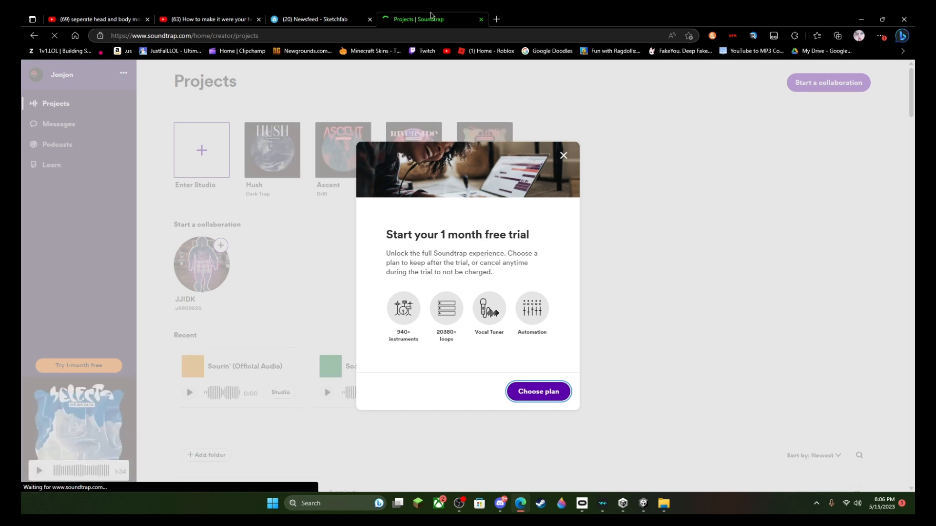
Dismiss the free-trial offer and enter the studio to start a new song.
left_click(563, 156)
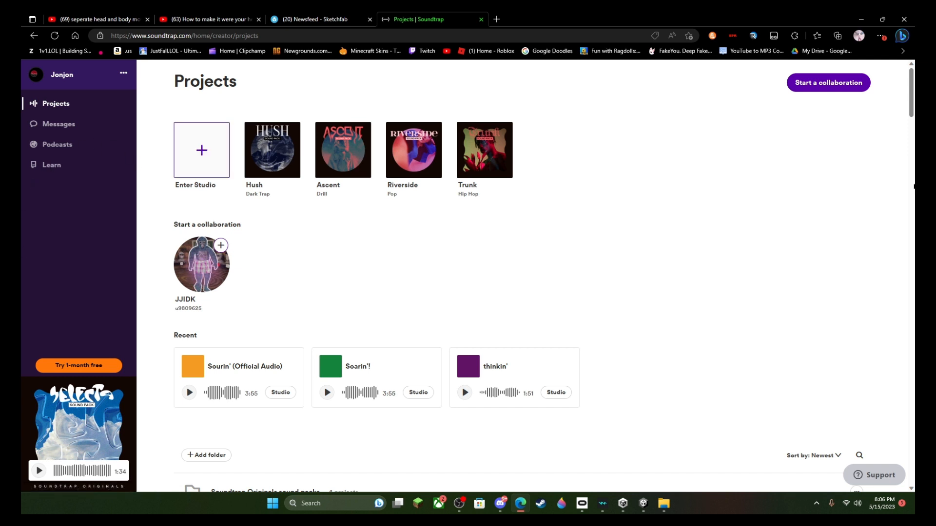
scroll("down", 3)
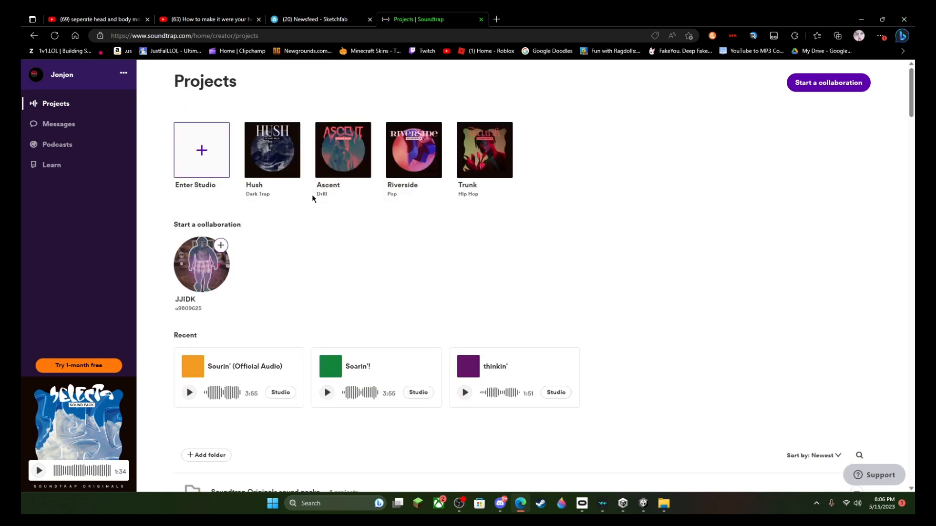
left_click(201, 150)
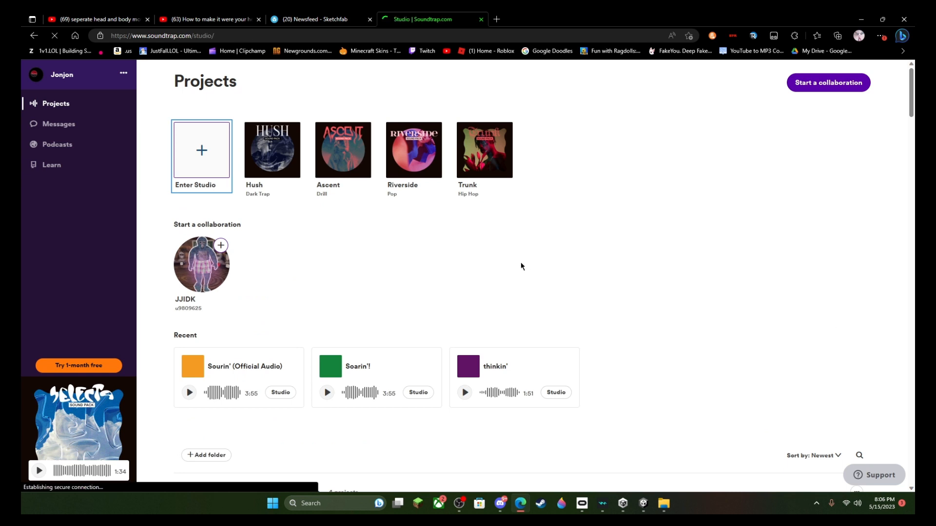
Bring up the Loops and one-shots library in the new Untitled song.
left_click(201, 150)
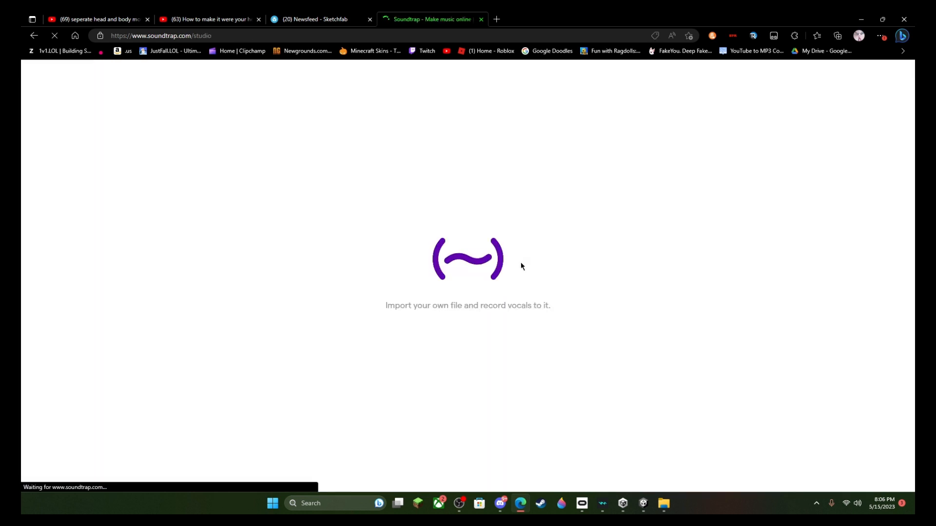
mouse_move(461, 312)
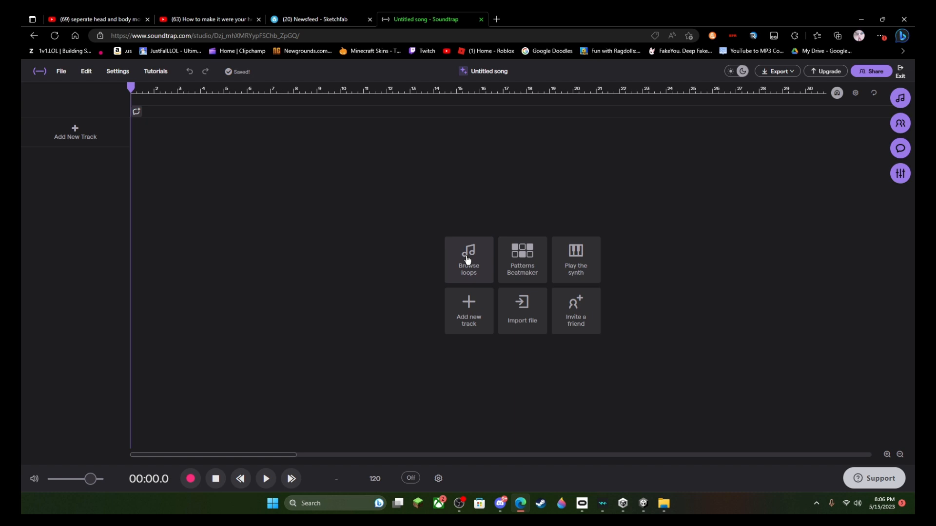
left_click(469, 261)
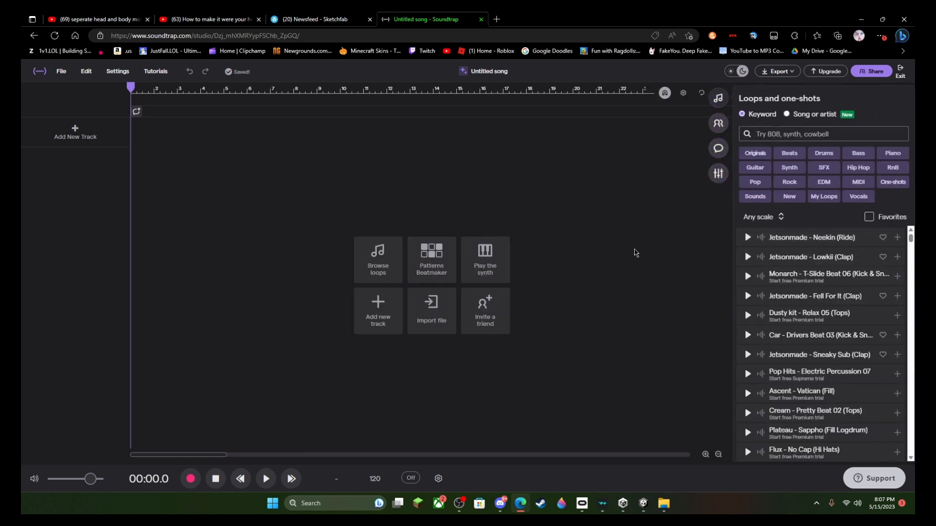
Preview Neekin (Ride) and Drivers Beat 03, then place the Drivers Beat 03 drum loop at the song start.
left_click(747, 237)
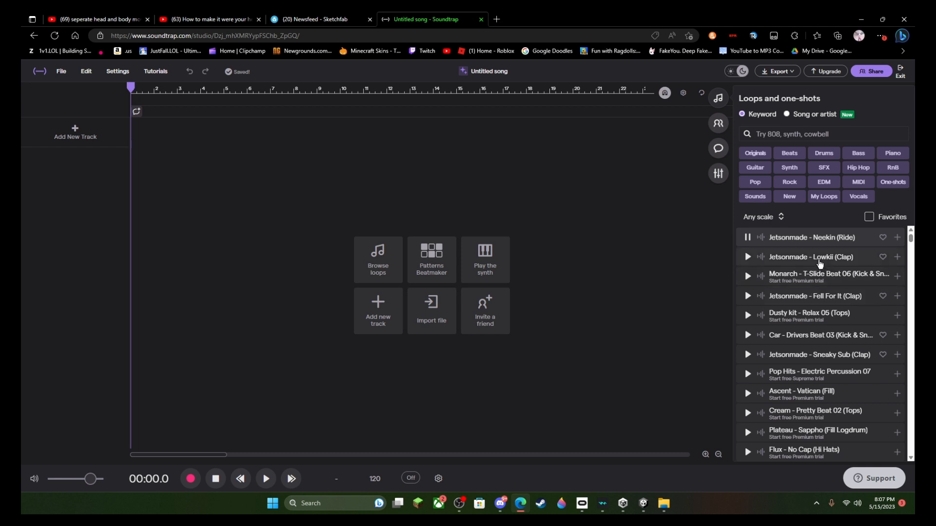
left_click(746, 335)
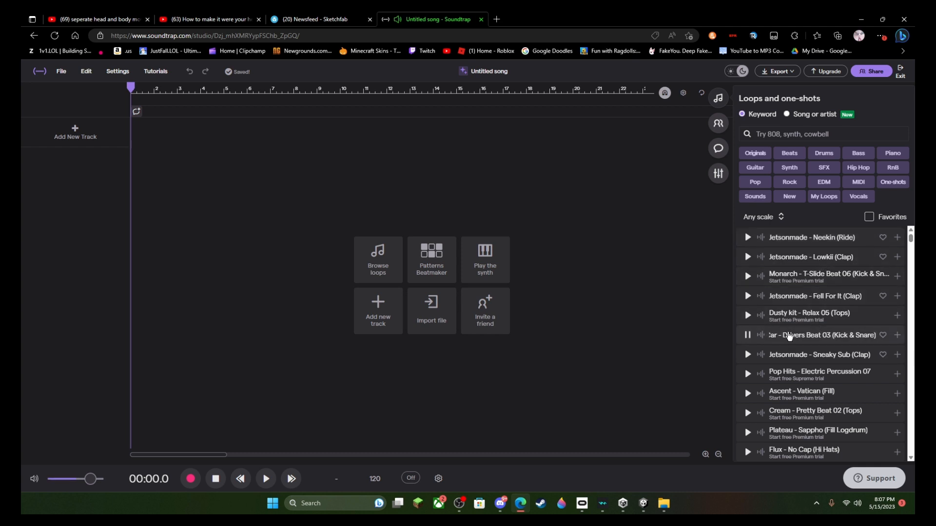
mouse_move(801, 341)
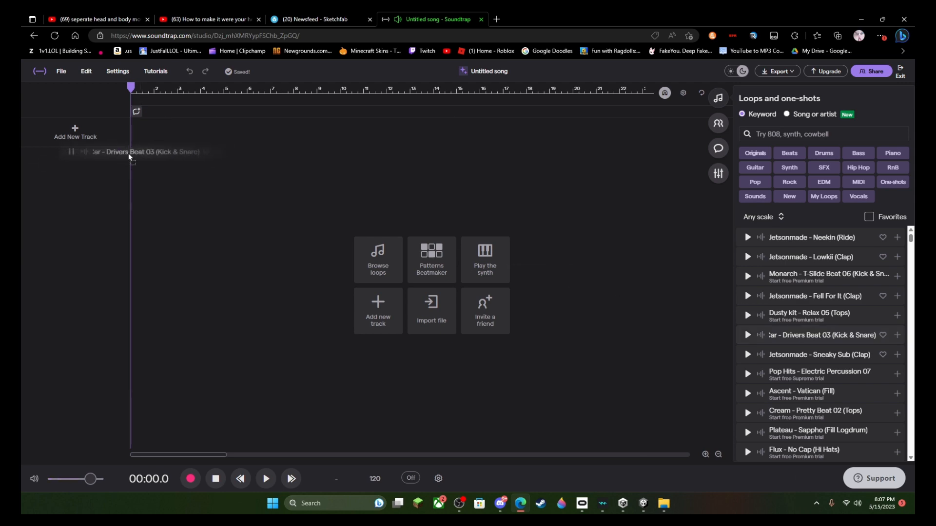
left_click(458, 508)
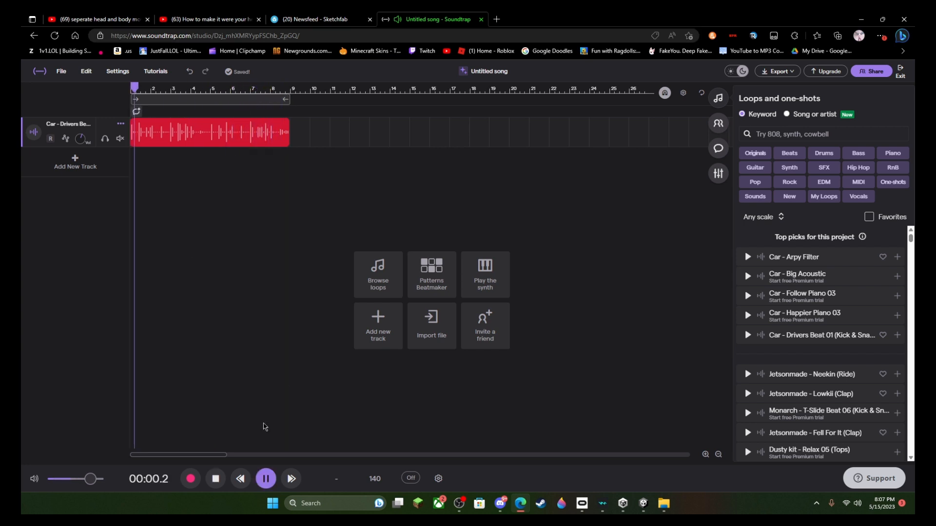
Audition Car - Arpy Filter as a second track and extend the drum loop over more bars.
left_click(264, 478)
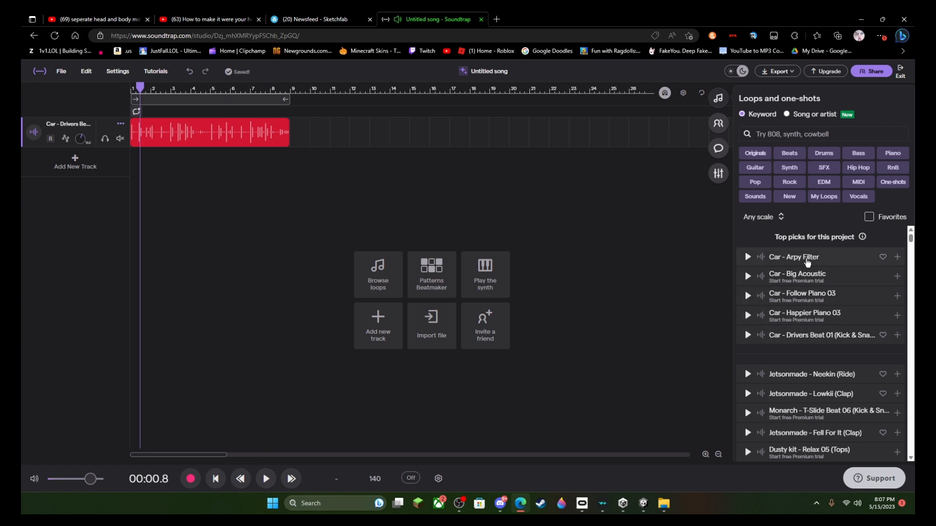
left_click(747, 257)
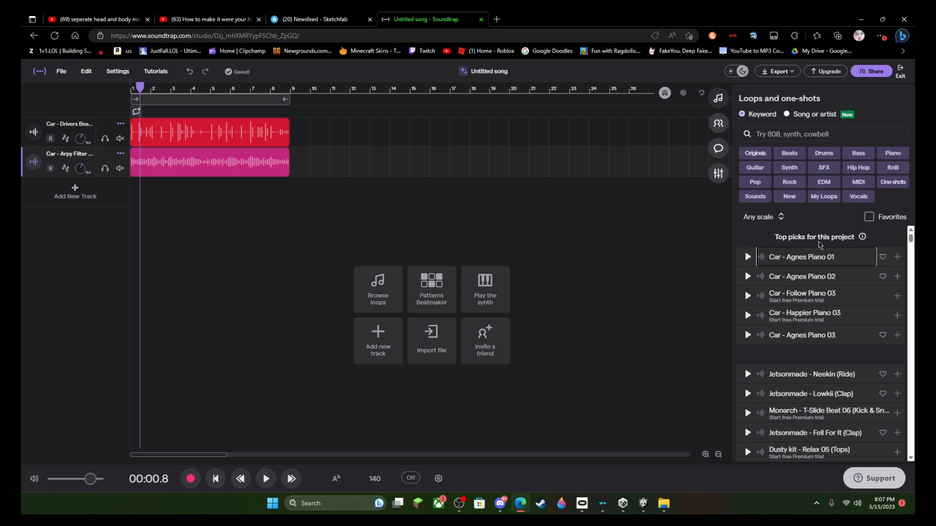
mouse_move(164, 198)
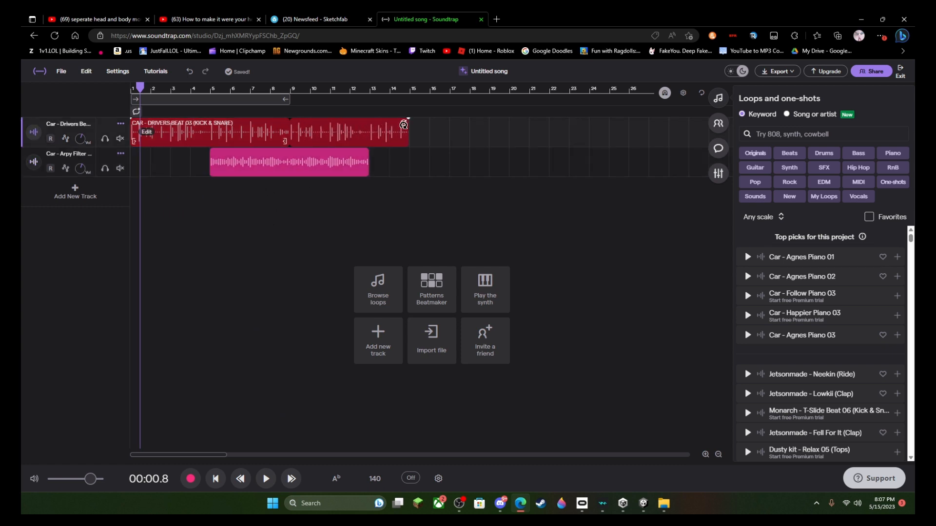
left_click_drag(409, 124, 444, 130)
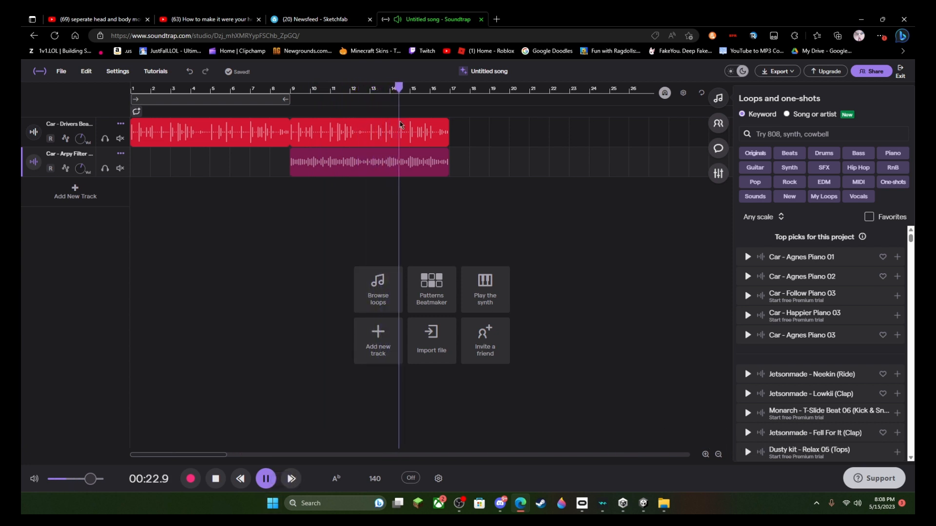
Stop playback and preview the Agnes Piano 03 and Agnes Piano 01 loops for the final section.
left_click(265, 477)
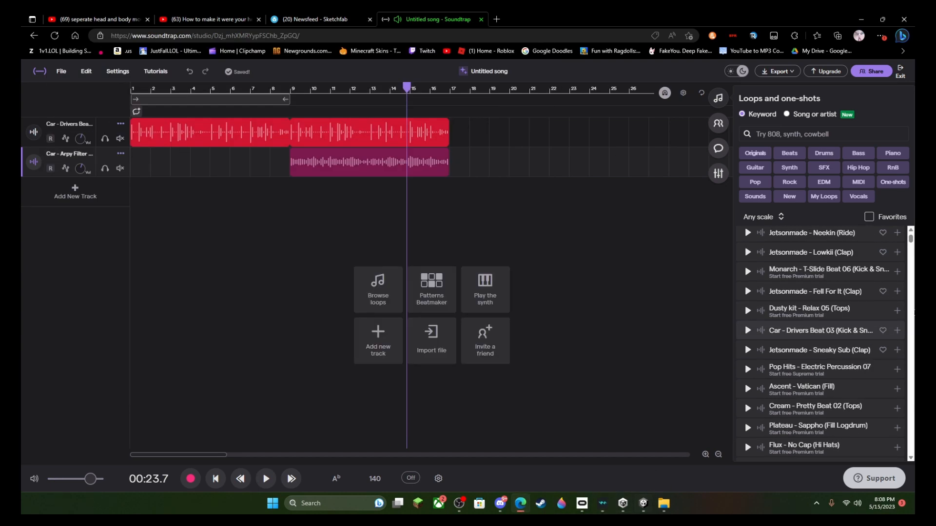
left_click(747, 331)
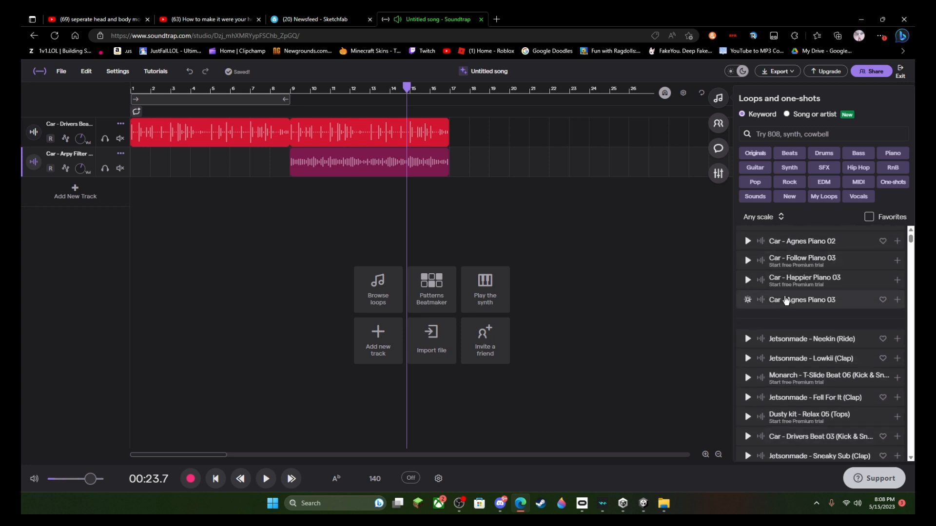
left_click(748, 299)
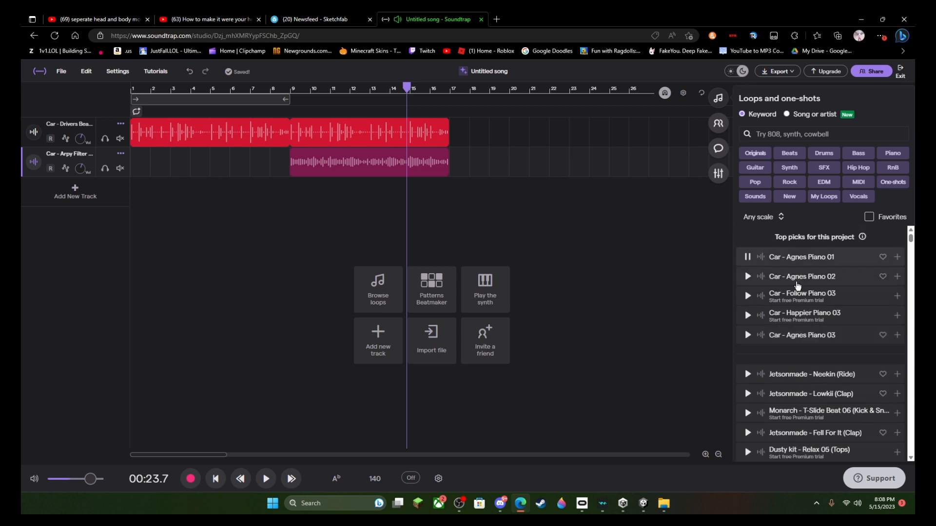
mouse_move(629, 133)
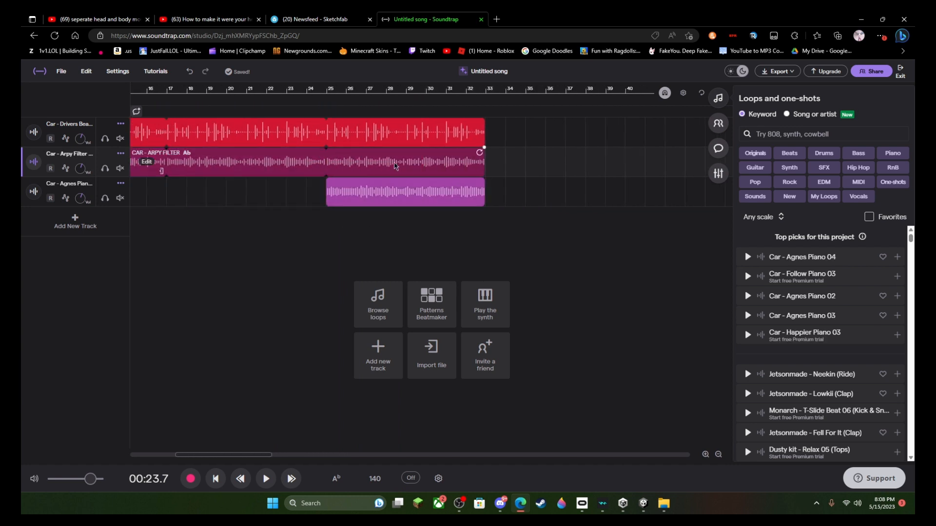
Add another Agnes Piano loop on a fourth track and play the stacked arrangement from earlier in the song.
left_click(264, 478)
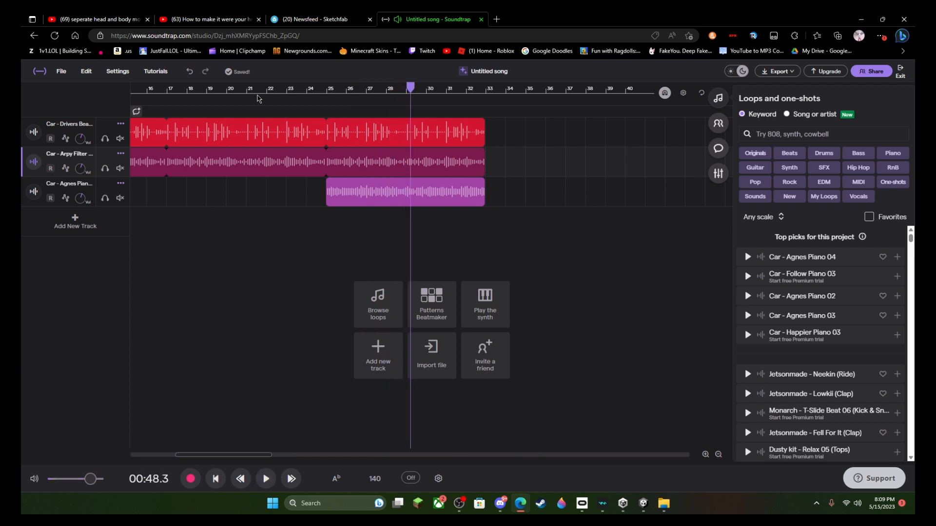
left_click(226, 89)
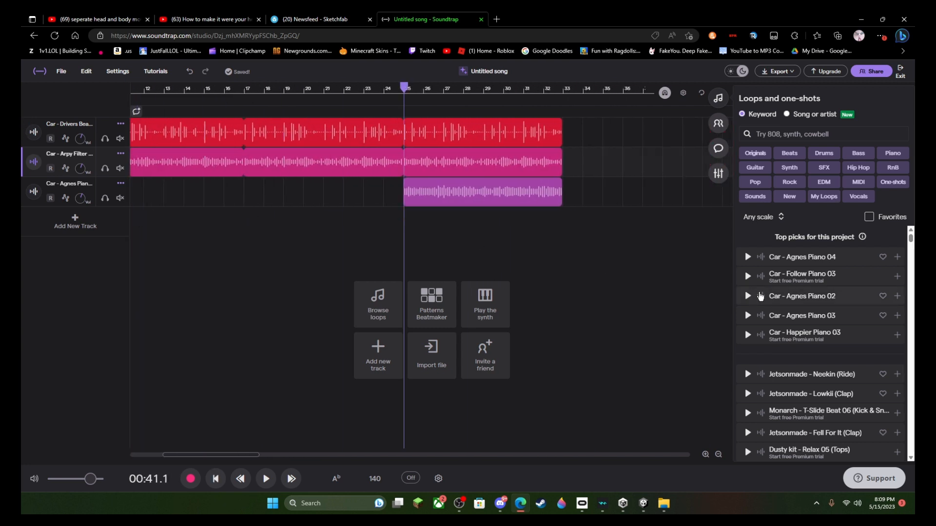
left_click(747, 315)
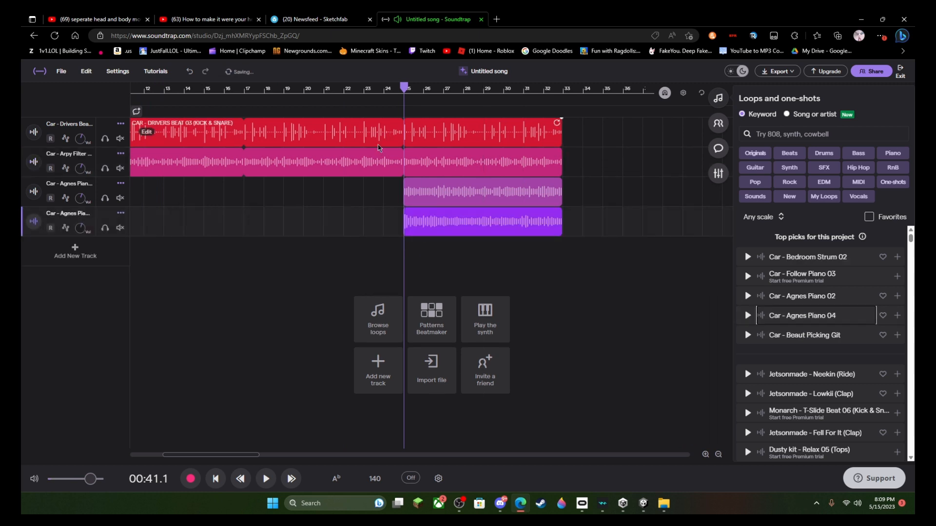
left_click(265, 478)
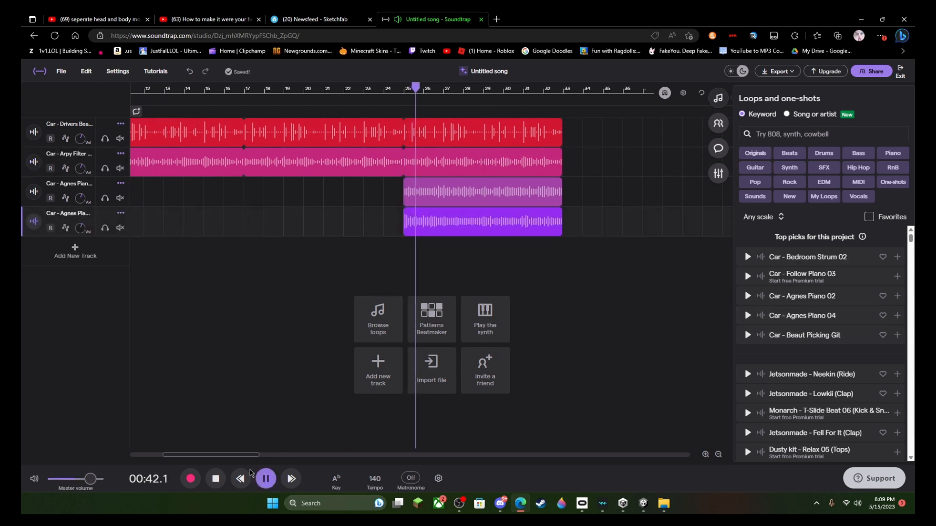